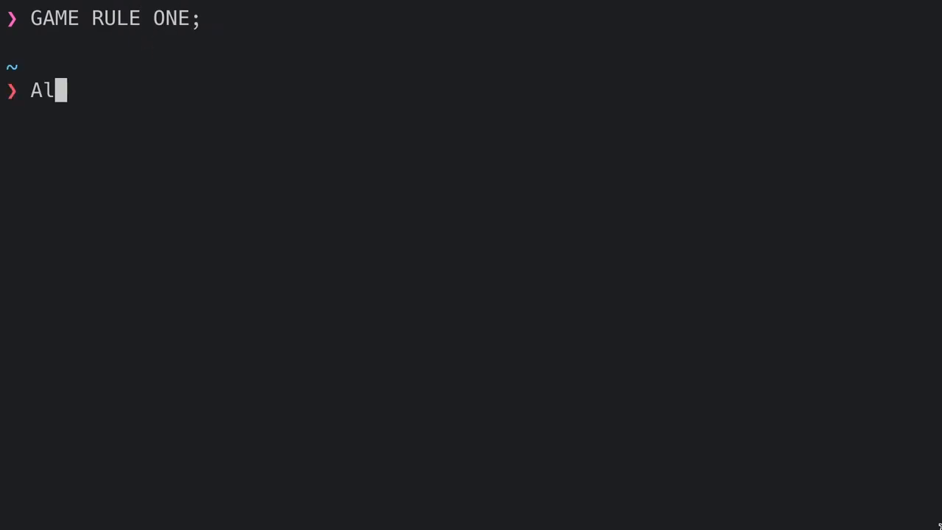
Enter 'Always laugh whne something dies, unless it is you..' then '(because it is not really possible)'
type("ways laugh wh")
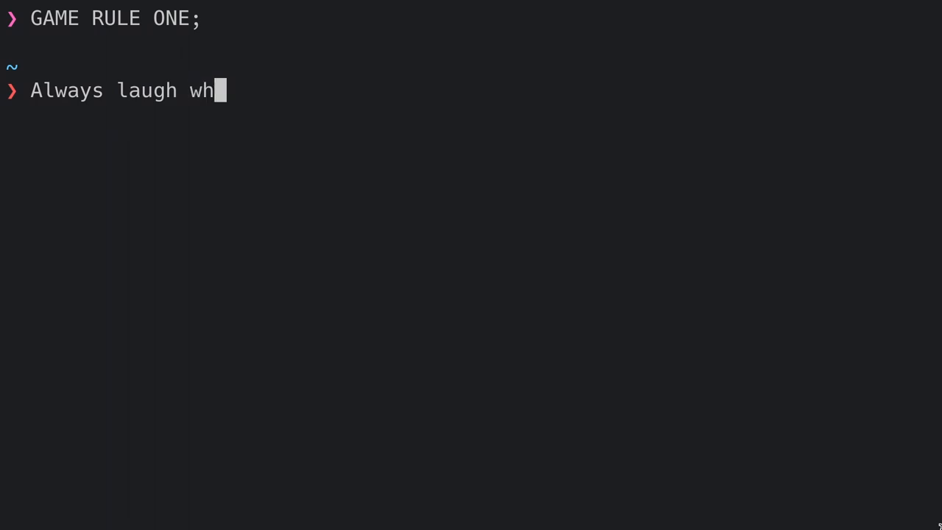
type("ne something die")
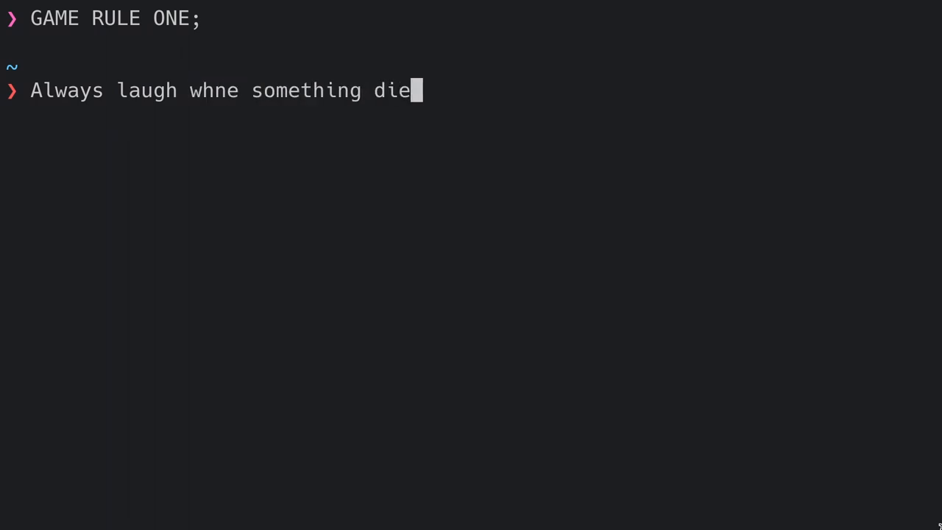
type("s, unless it")
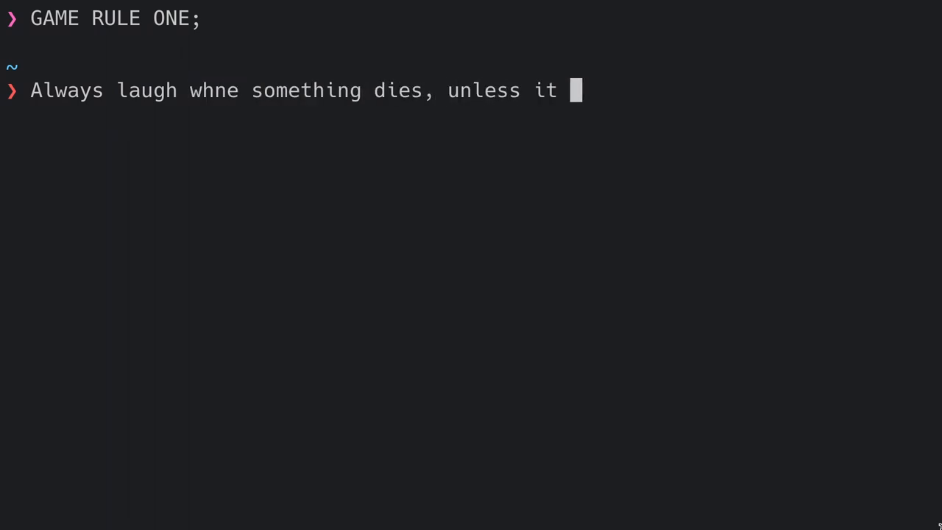
type("is you..")
type("(")
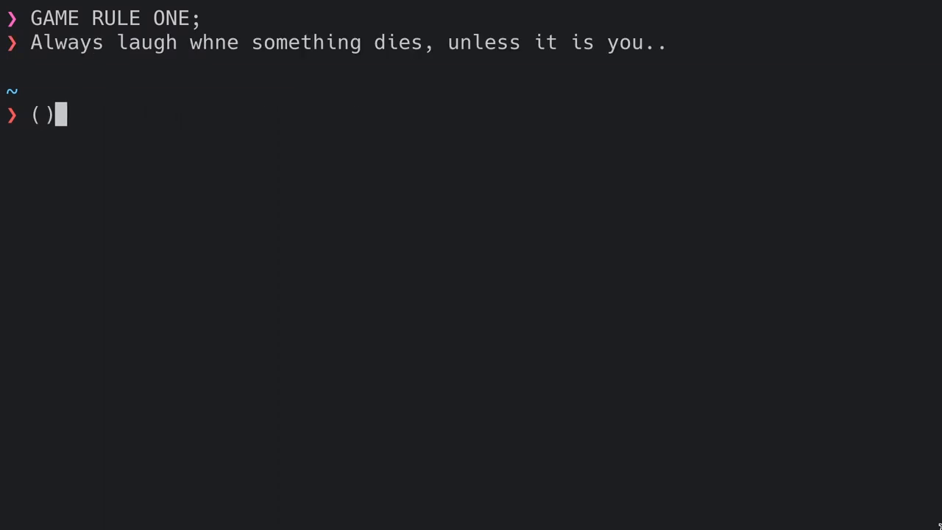
type("because")
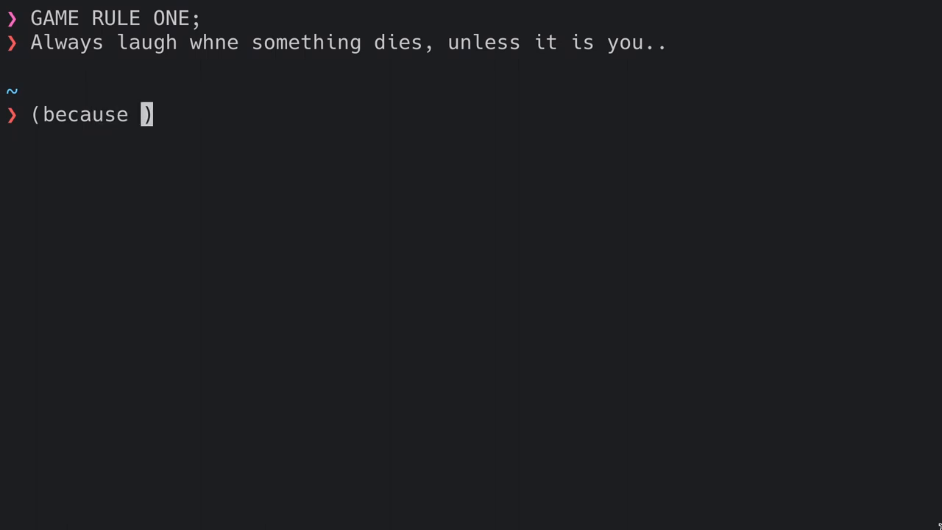
type("it is not really")
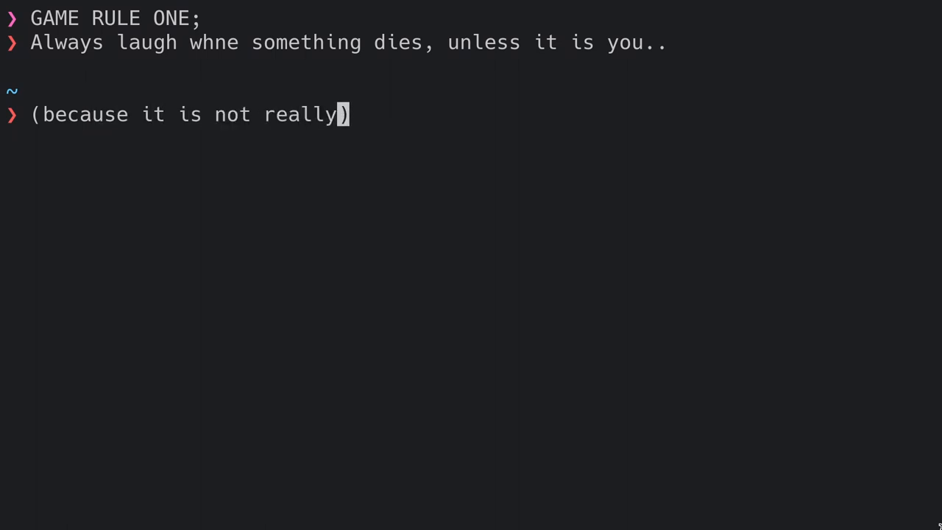
type("possible")
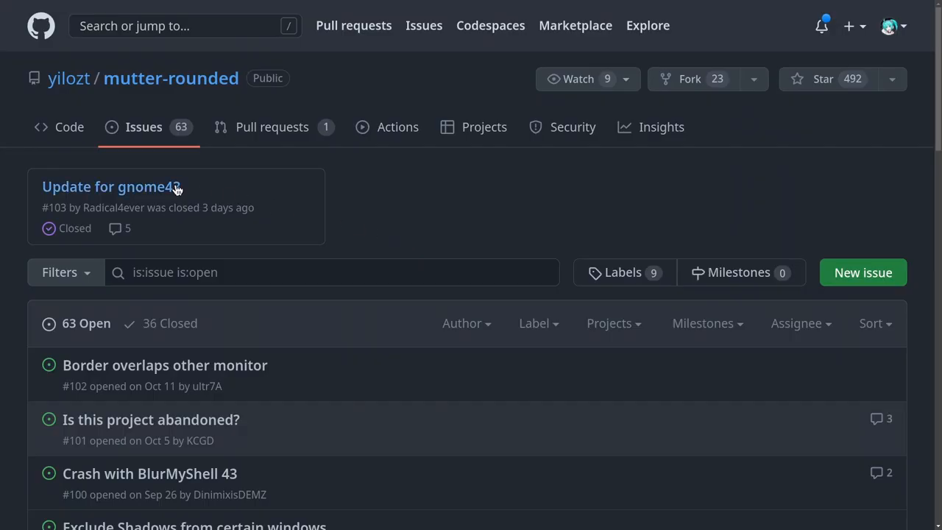
View the closed 'Update for gnome43' issue #103 and scroll through its comments
left_click(110, 186)
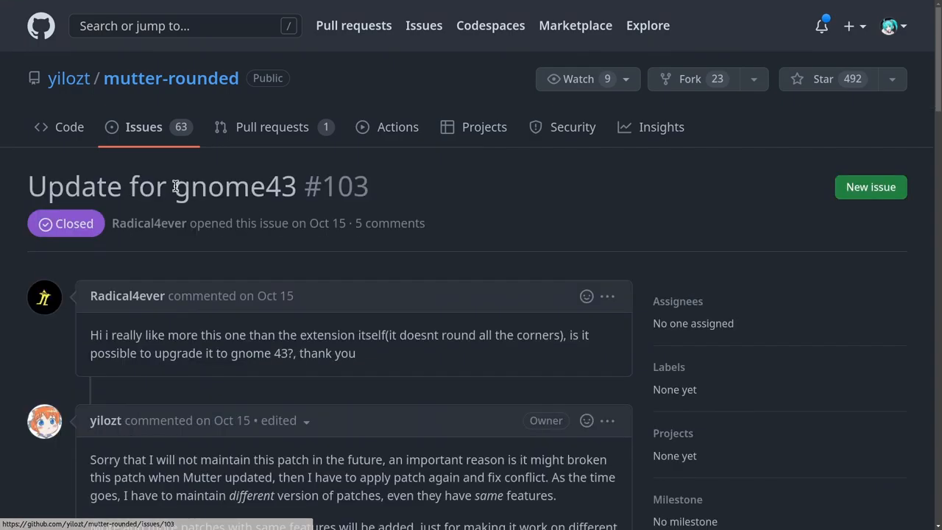
scroll("down", 3)
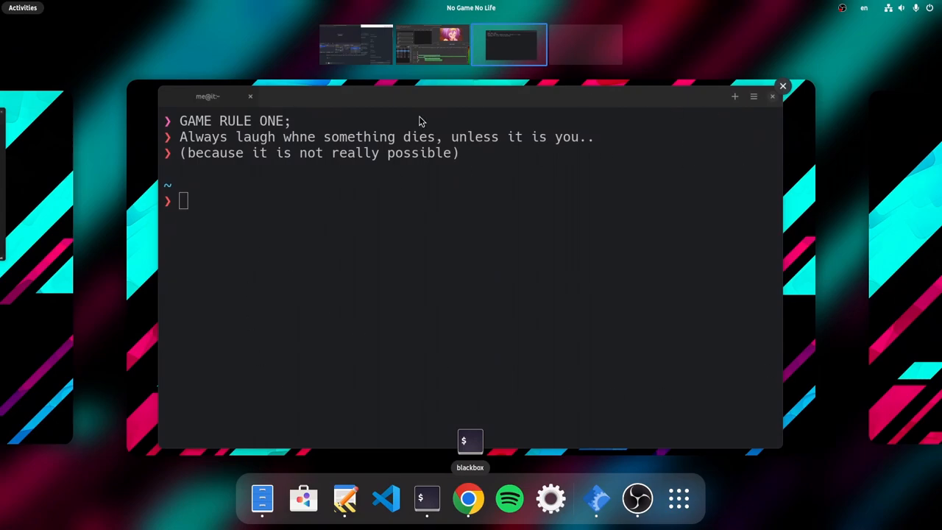
mouse_move(662, 243)
type("ext")
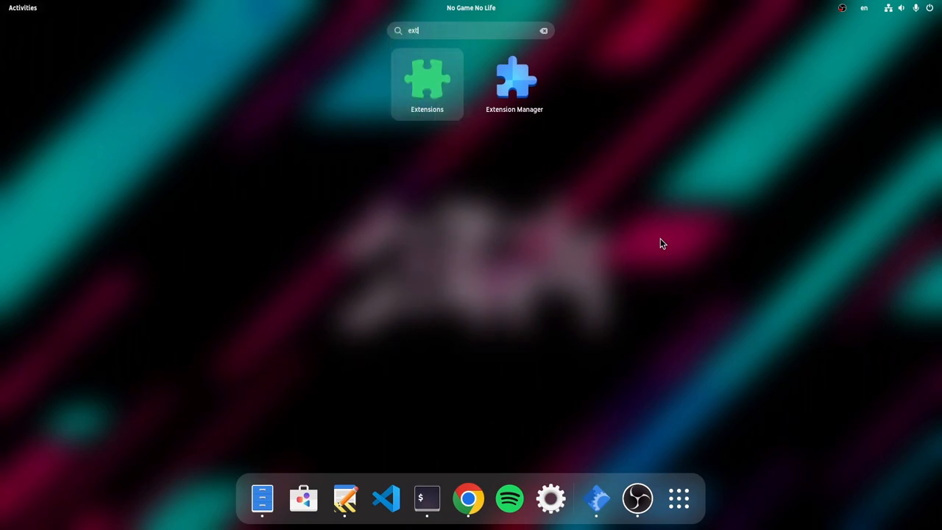
Launch the Extensions app from the Activities search for 'ext'
left_click(427, 81)
type("blu")
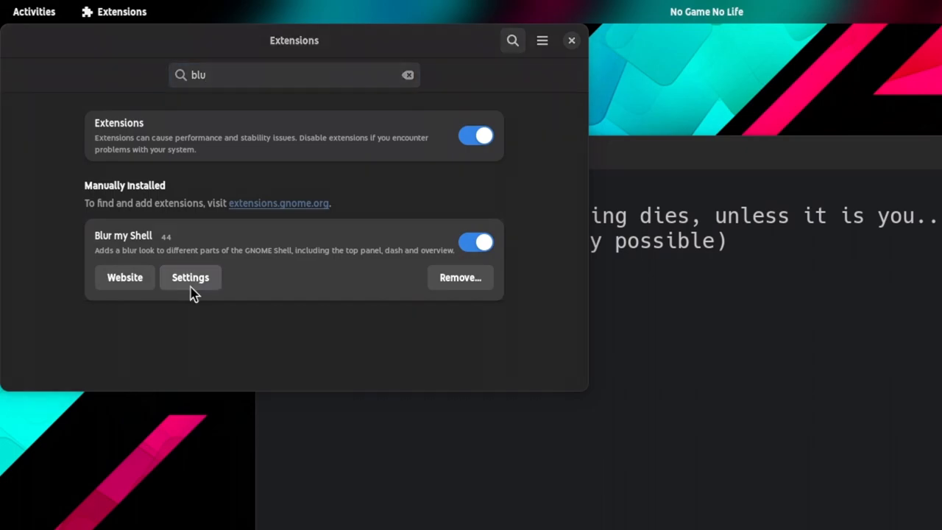
Enable Blur my Shell application blur with customized properties and opacity 203
left_click(190, 277)
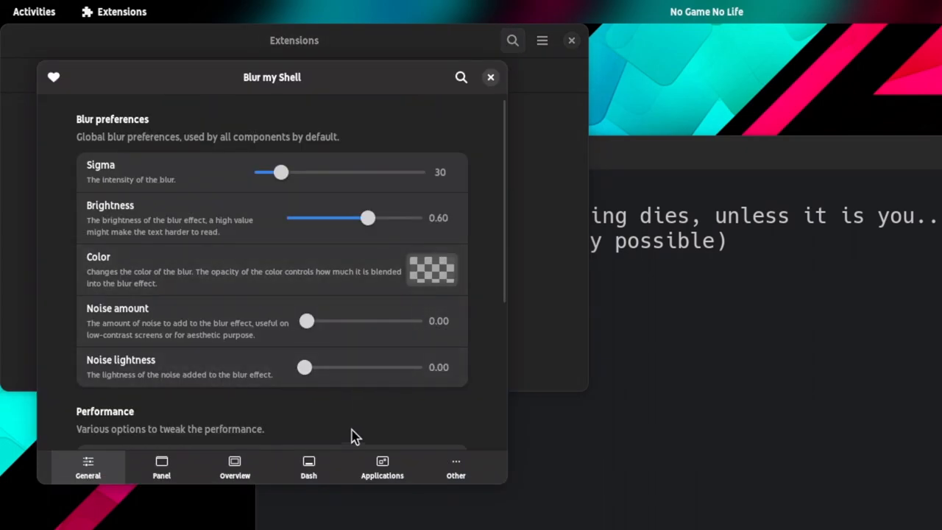
left_click(382, 463)
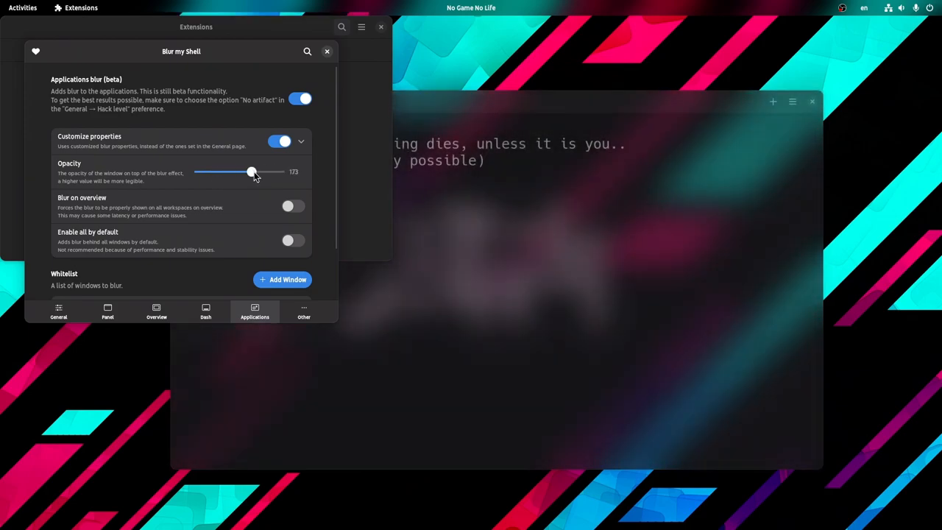
left_click_drag(254, 170, 264, 171)
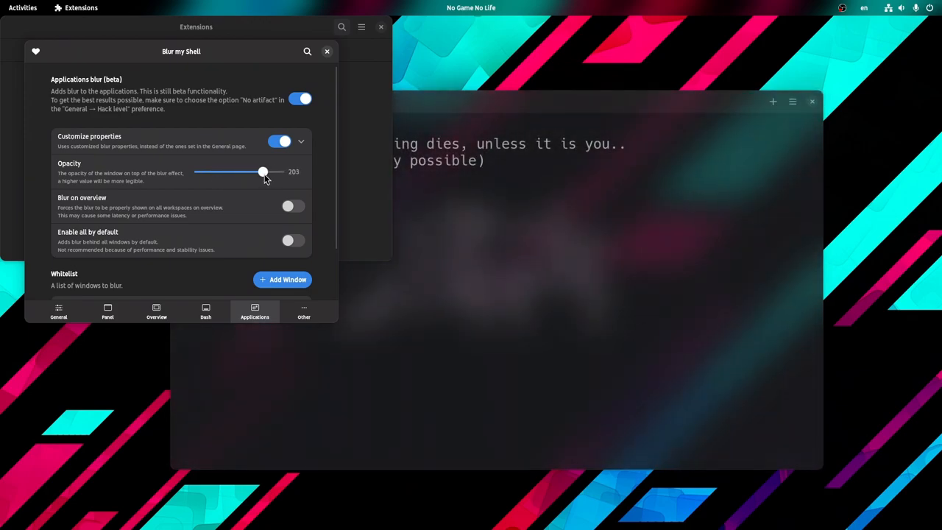
mouse_move(327, 50)
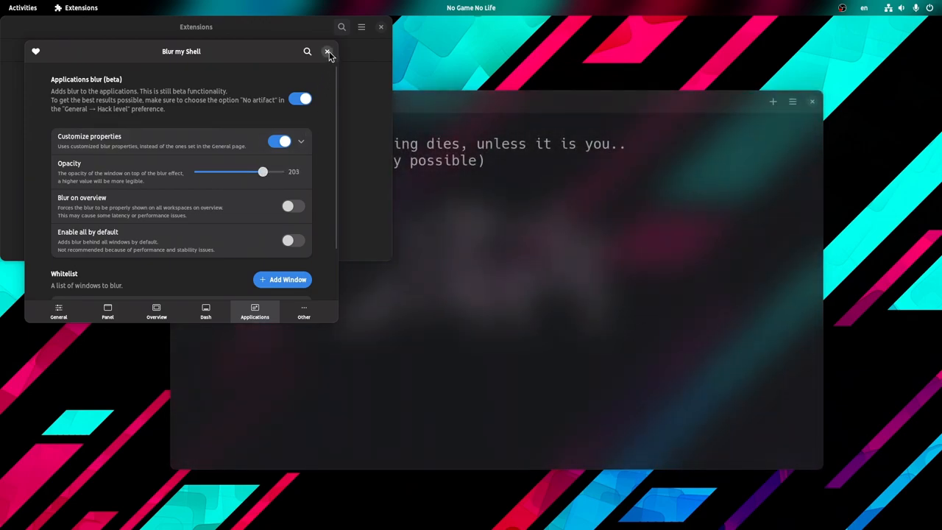
Switch off Show Header Bar in Black Box preferences so the blurred terminal shows only text
left_click(326, 50)
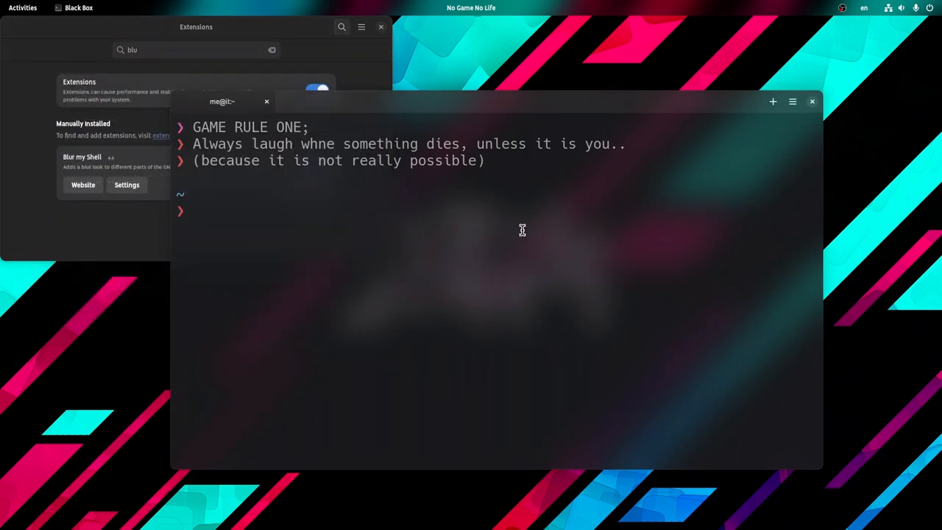
right_click(521, 230)
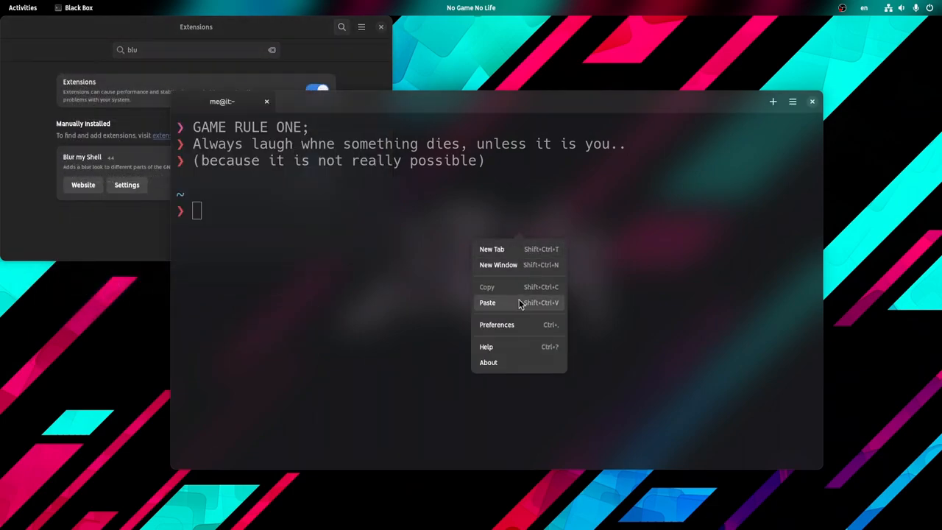
left_click(498, 325)
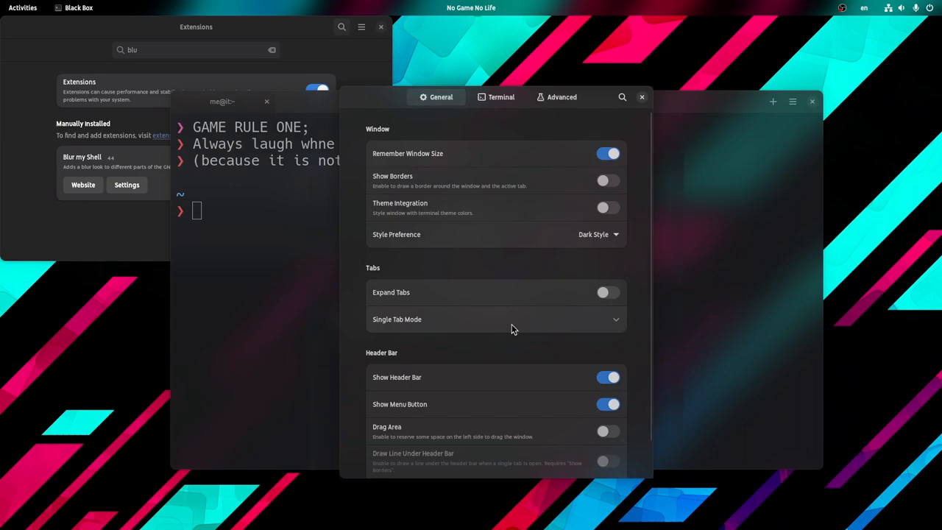
left_click(606, 377)
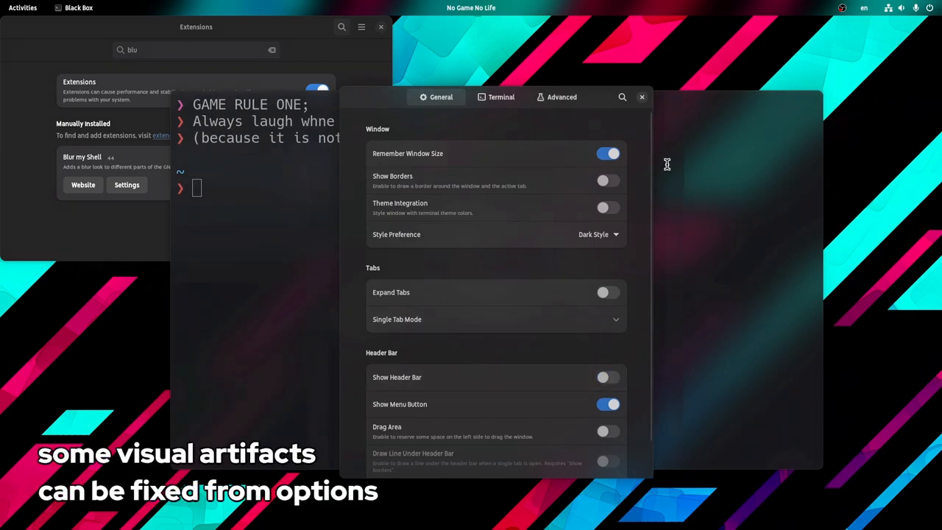
left_click(642, 97)
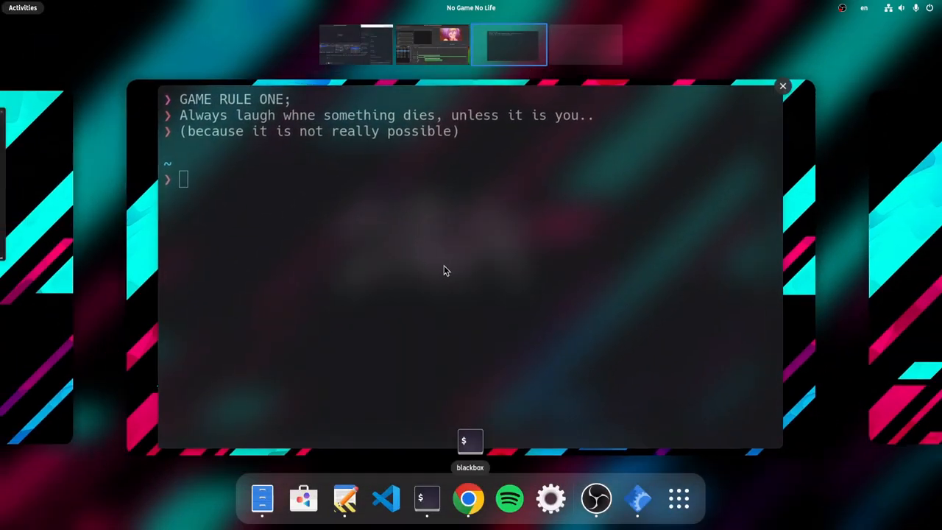
mouse_move(479, 256)
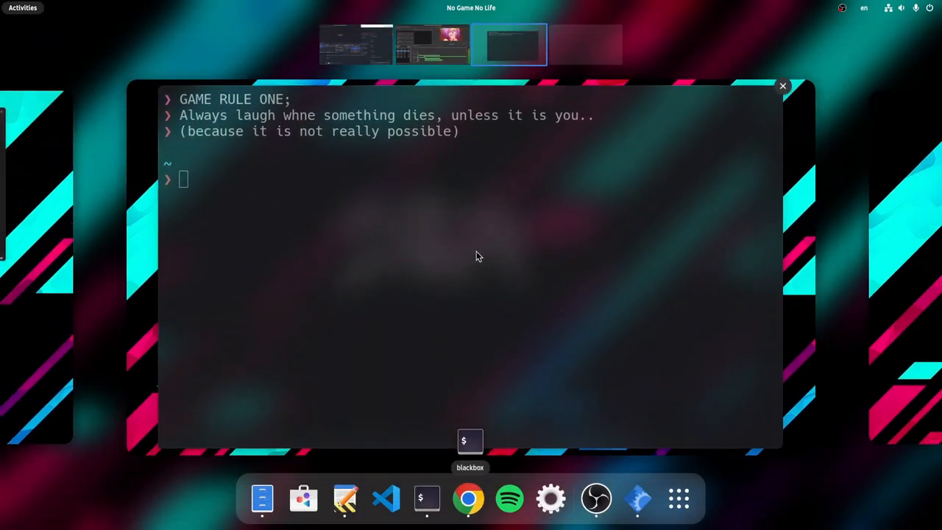